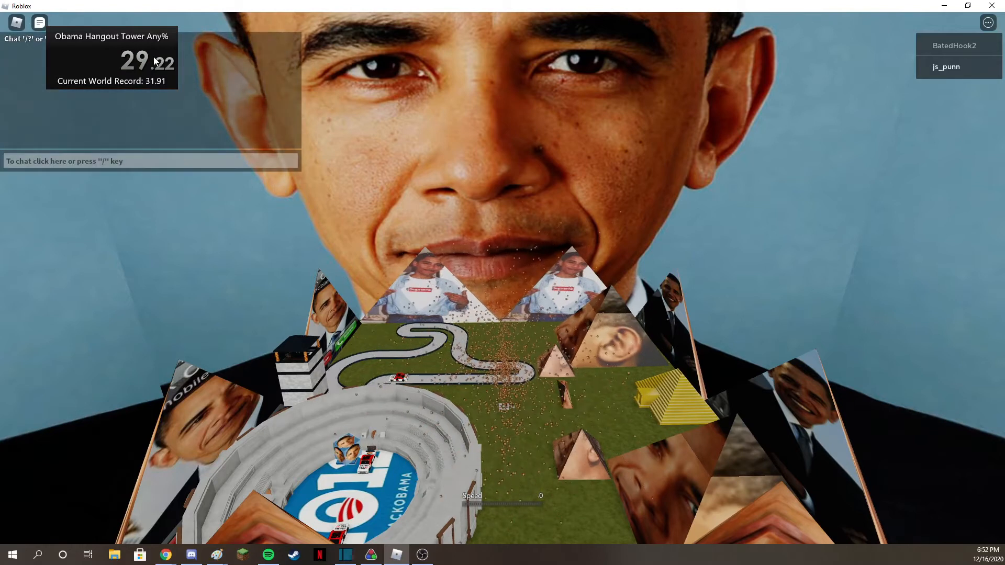
mouse_move(528, 139)
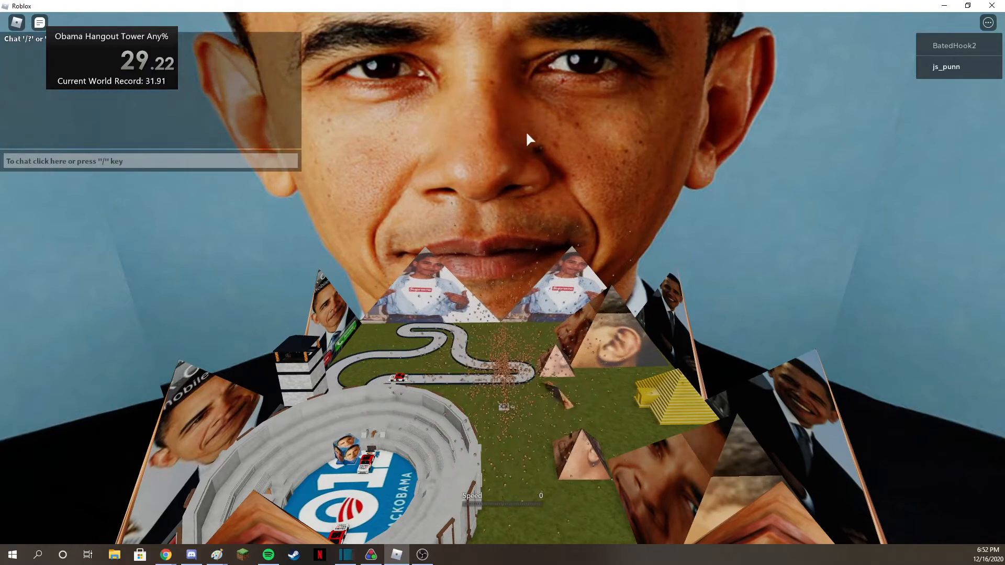
mouse_move(228, 204)
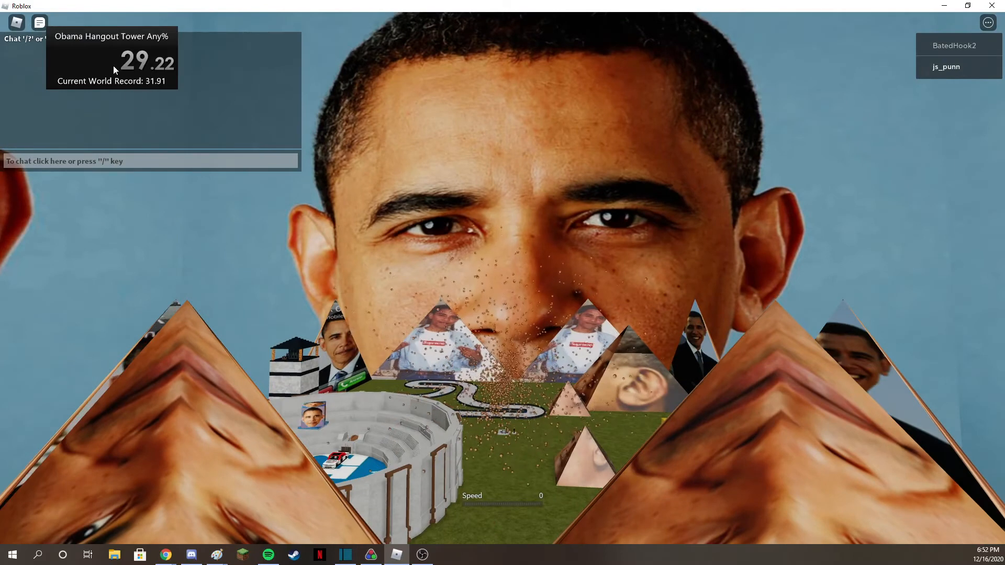
mouse_move(392, 157)
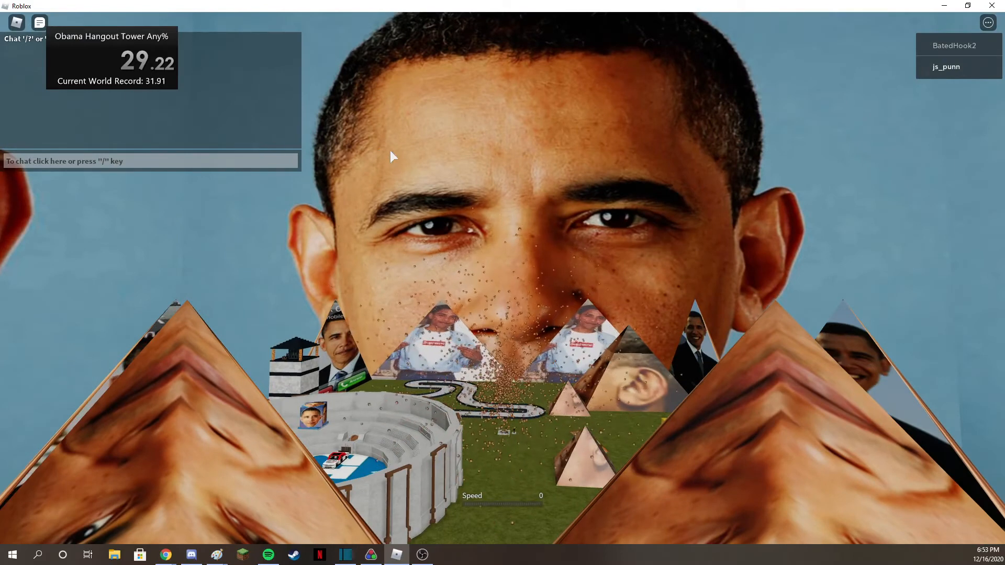